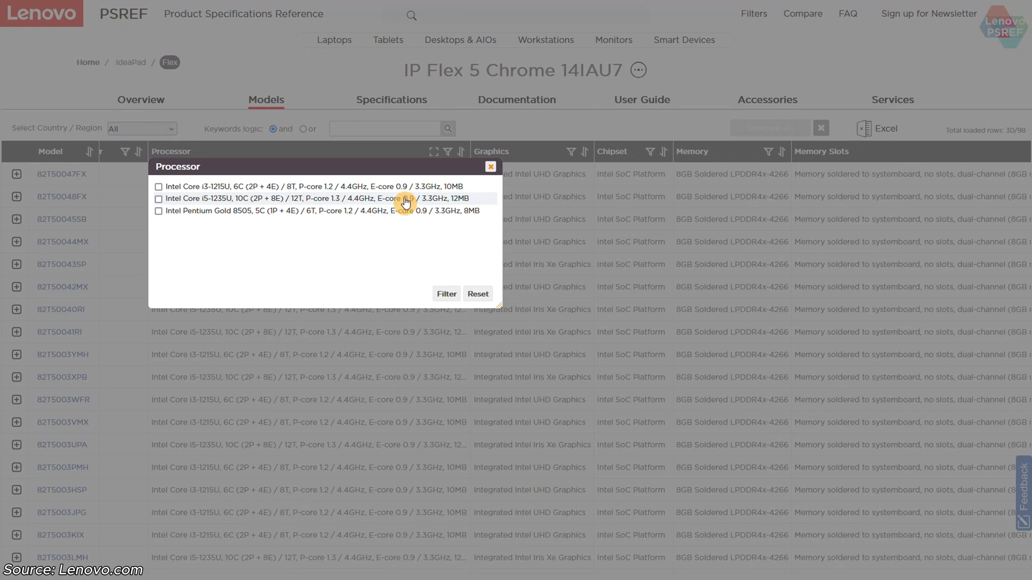
mouse_move(400, 210)
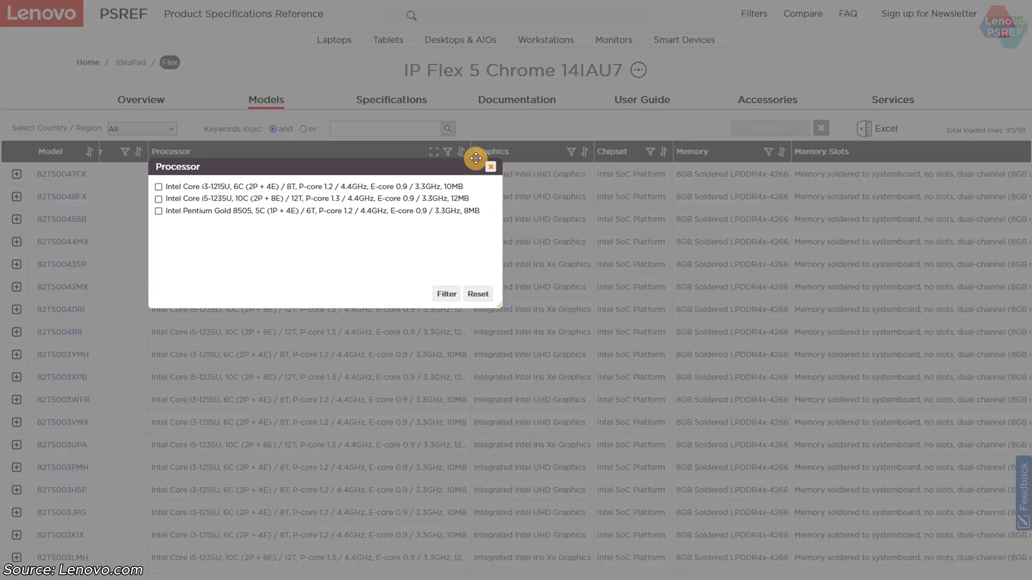
Step: Dismiss the Processor, Graphics and Memory column filter lists without applying any filter
click(490, 167)
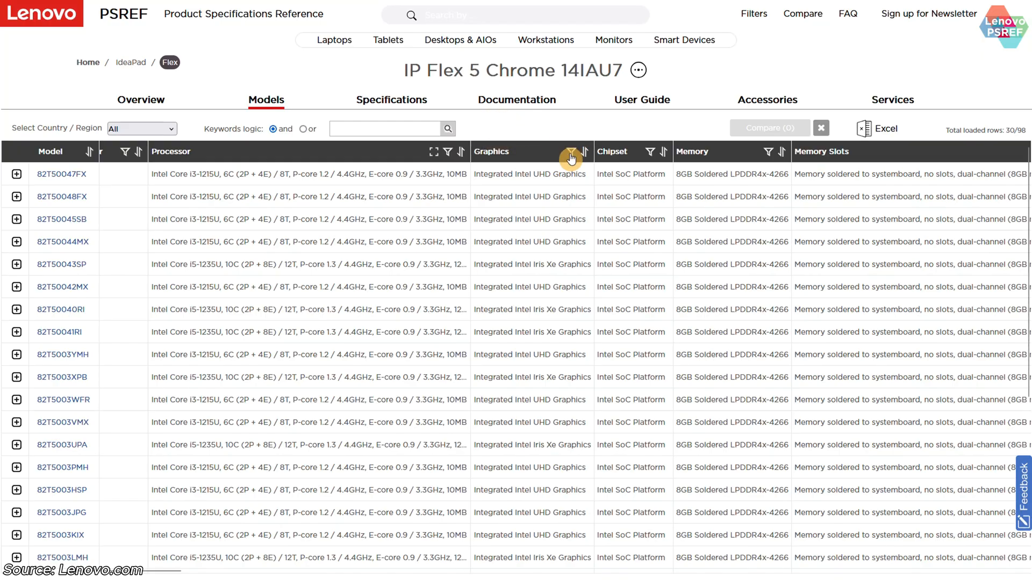
click(567, 152)
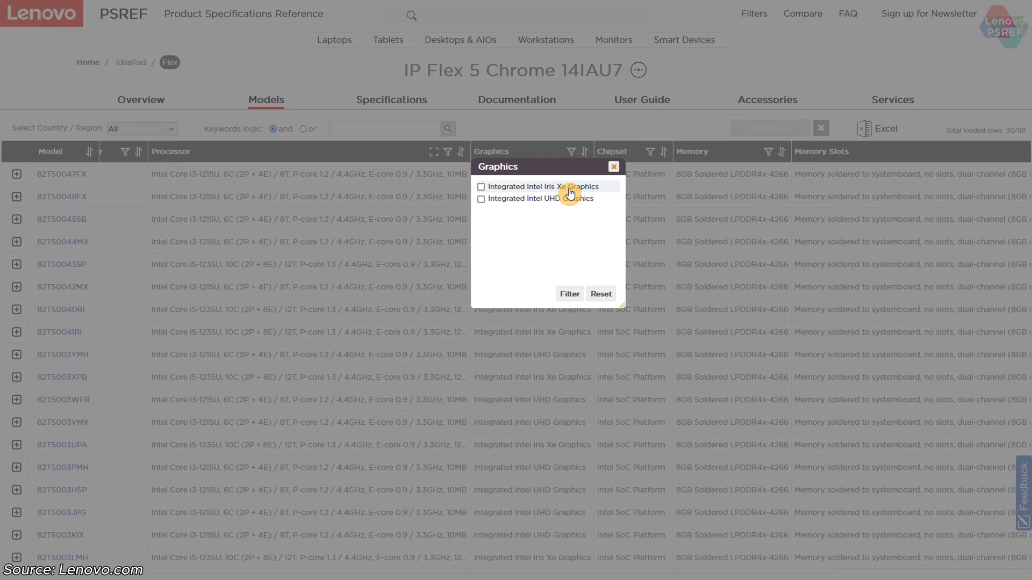
click(613, 166)
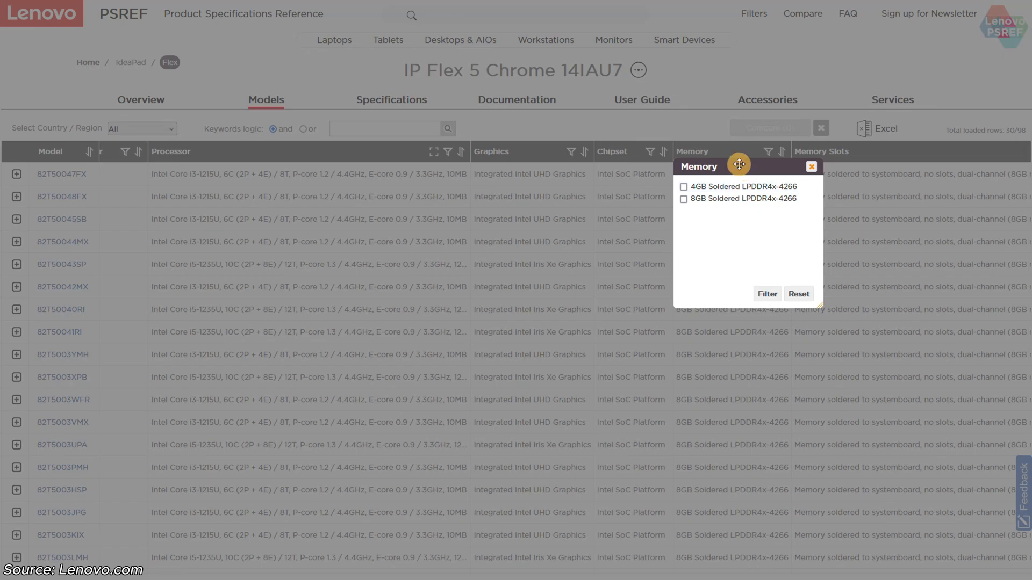
click(811, 167)
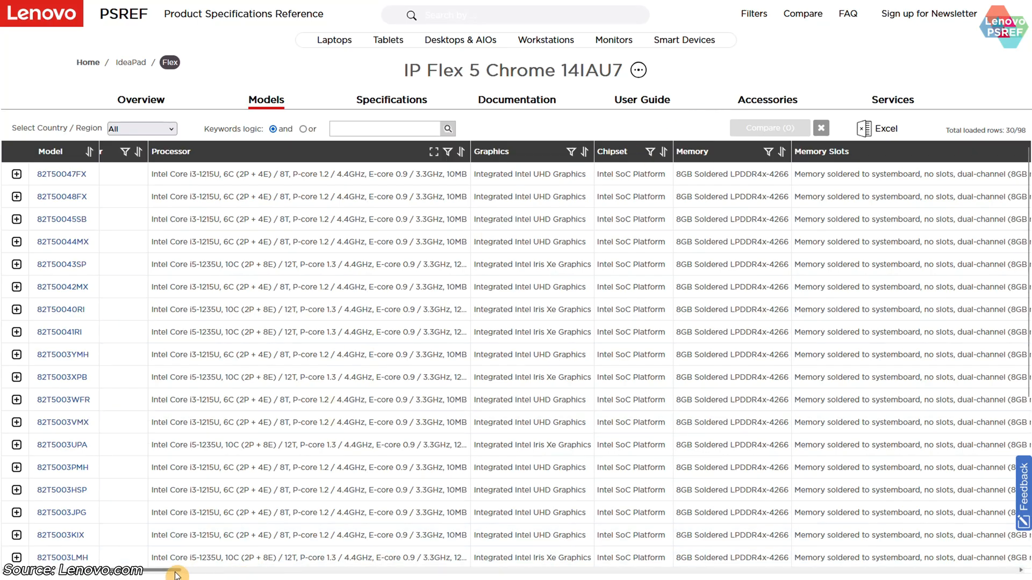
Step: Reveal the Storage column and list its filter choices, 64GB eMMC to 512GB SSD
scroll(right, 3)
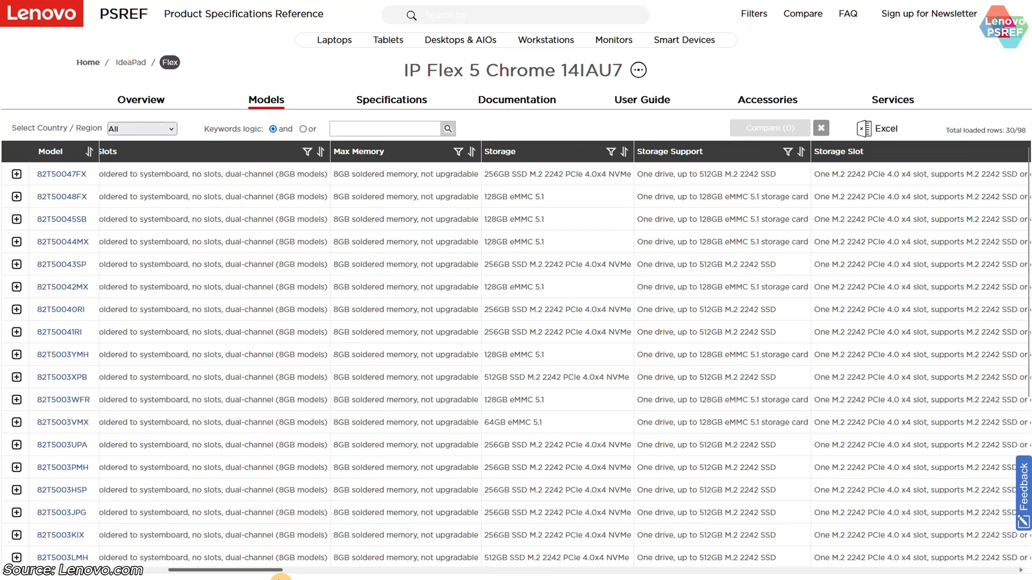
scroll(right, 3)
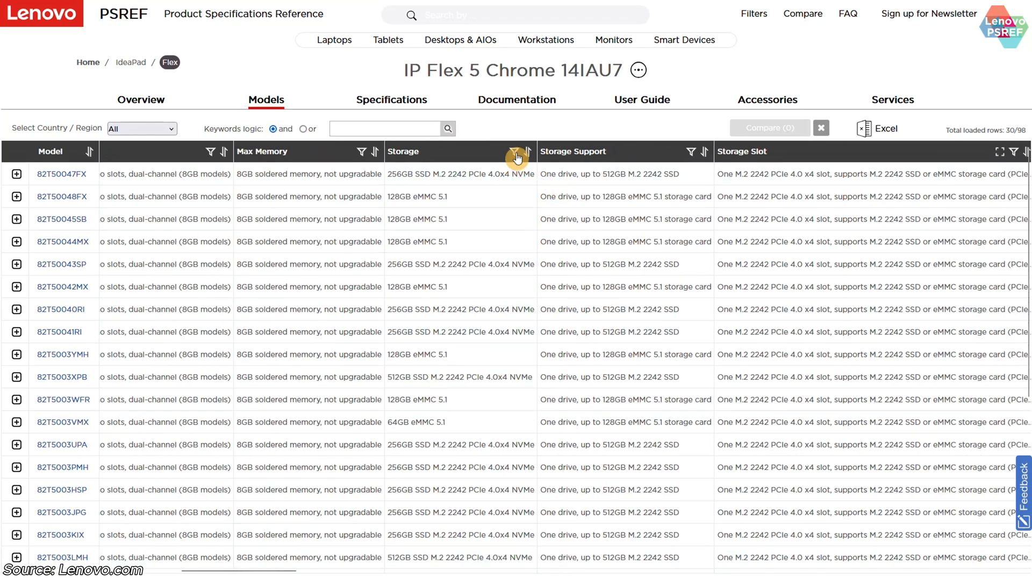
click(513, 152)
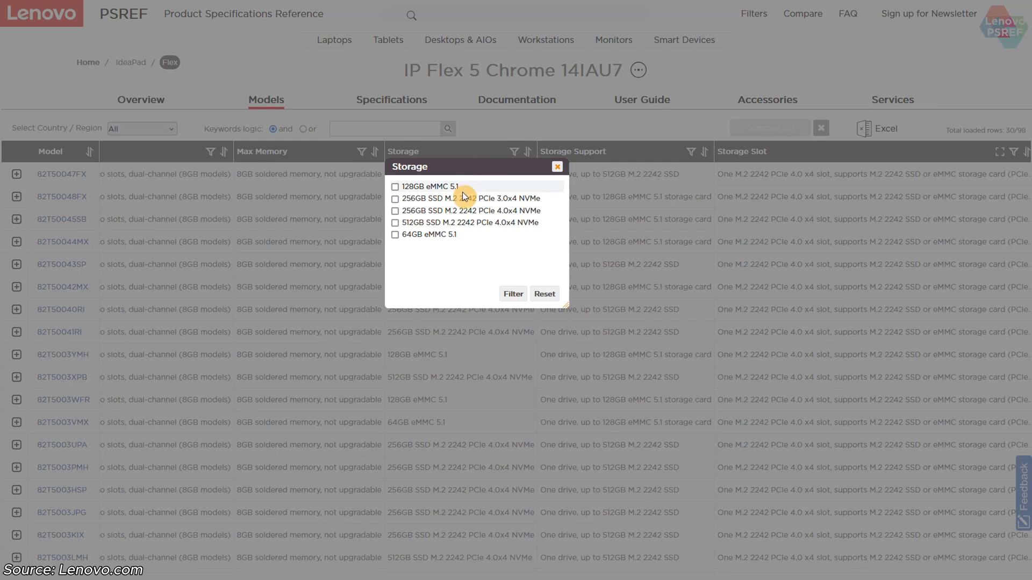
mouse_move(452, 235)
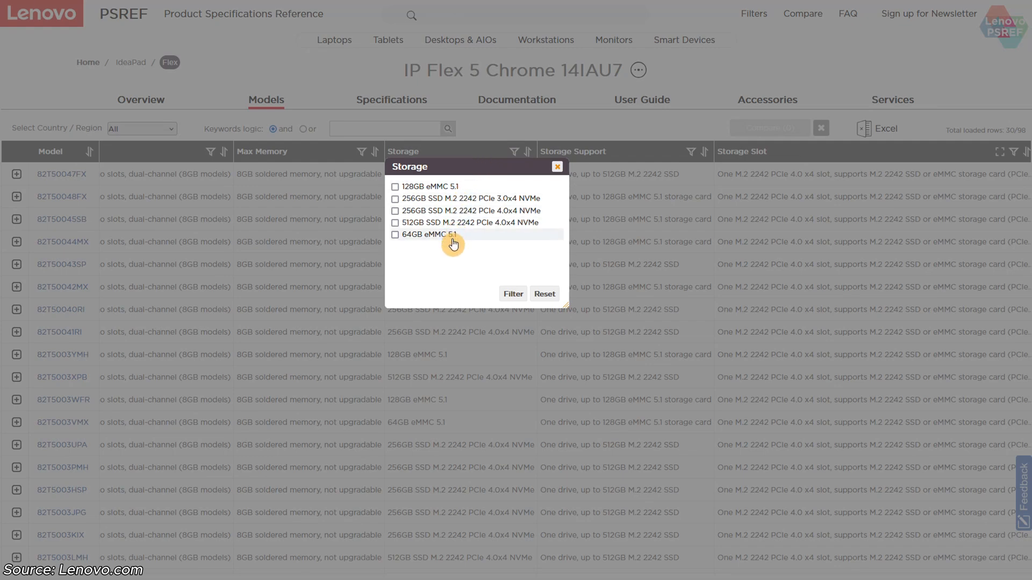
mouse_move(536, 128)
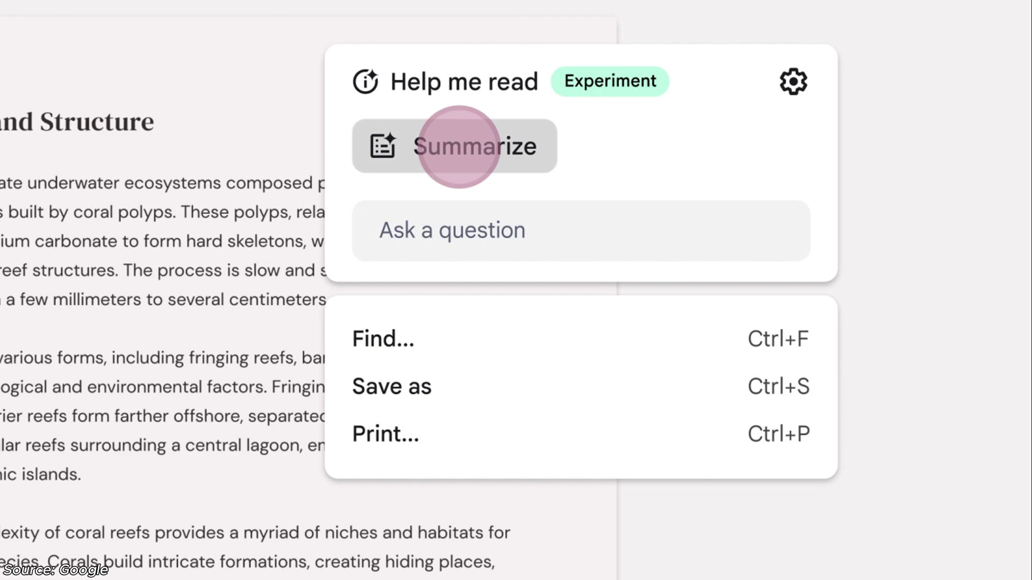
Step: Request a summary of the open article via Help me read
click(454, 146)
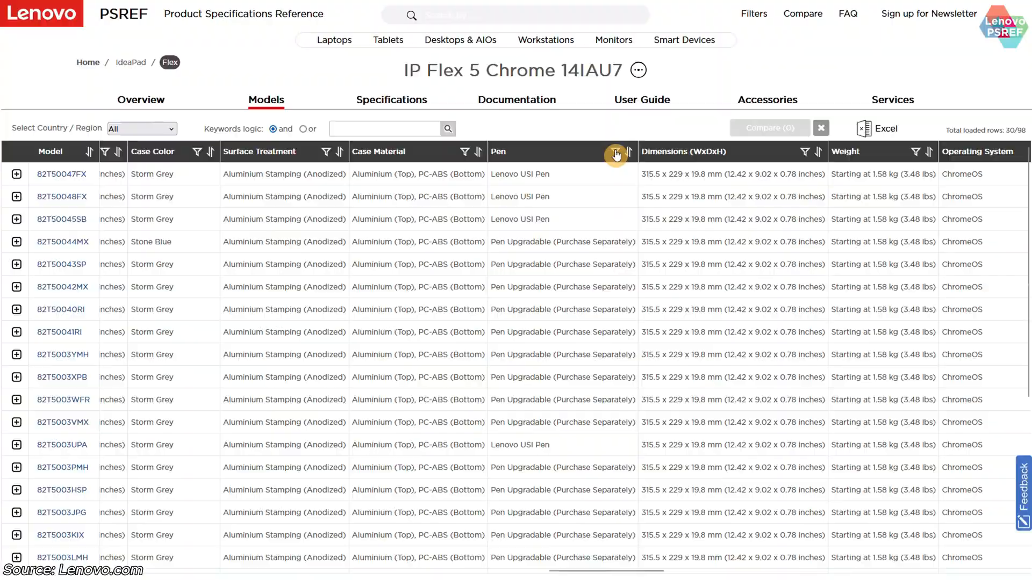
Step: List the Pen column filter choices, Lenovo USI Pen and Pen Upgradable
click(616, 152)
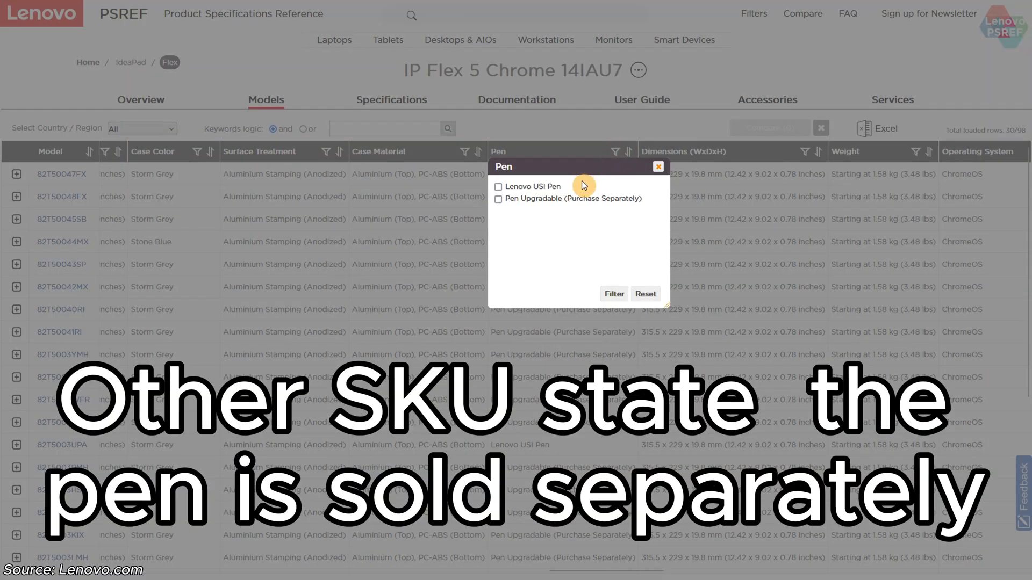
mouse_move(569, 198)
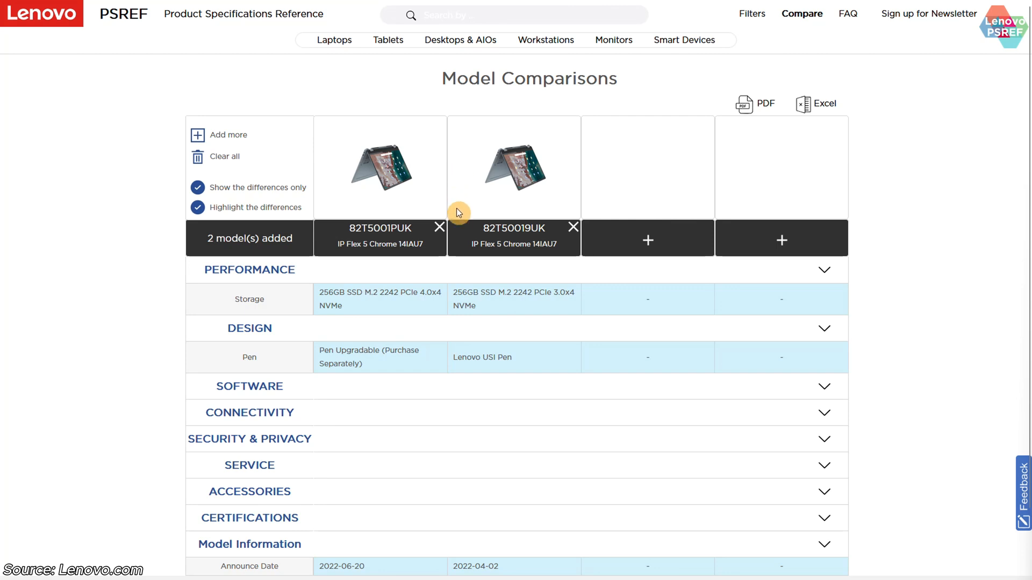
mouse_move(475, 227)
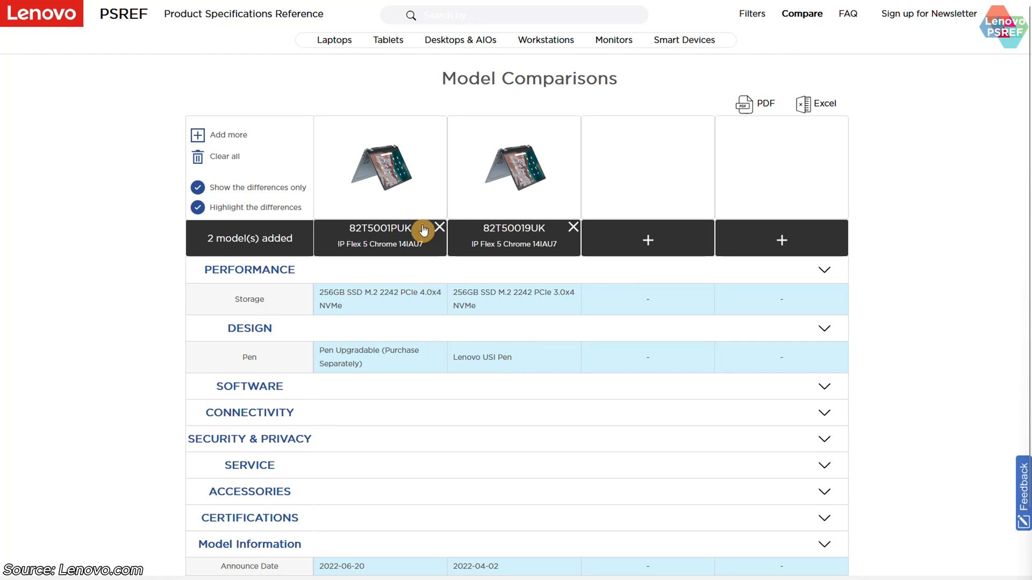
mouse_move(404, 243)
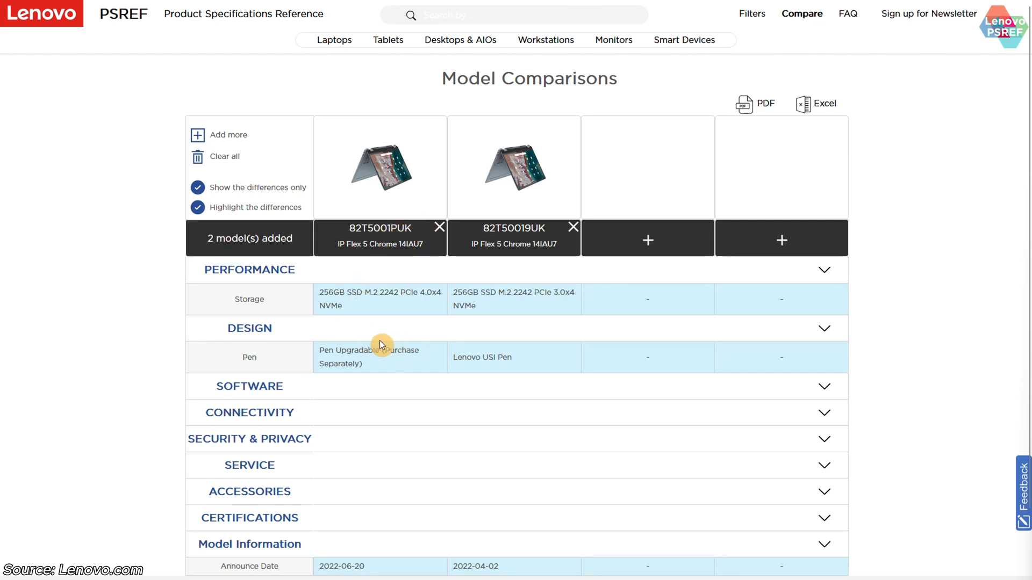
mouse_move(323, 344)
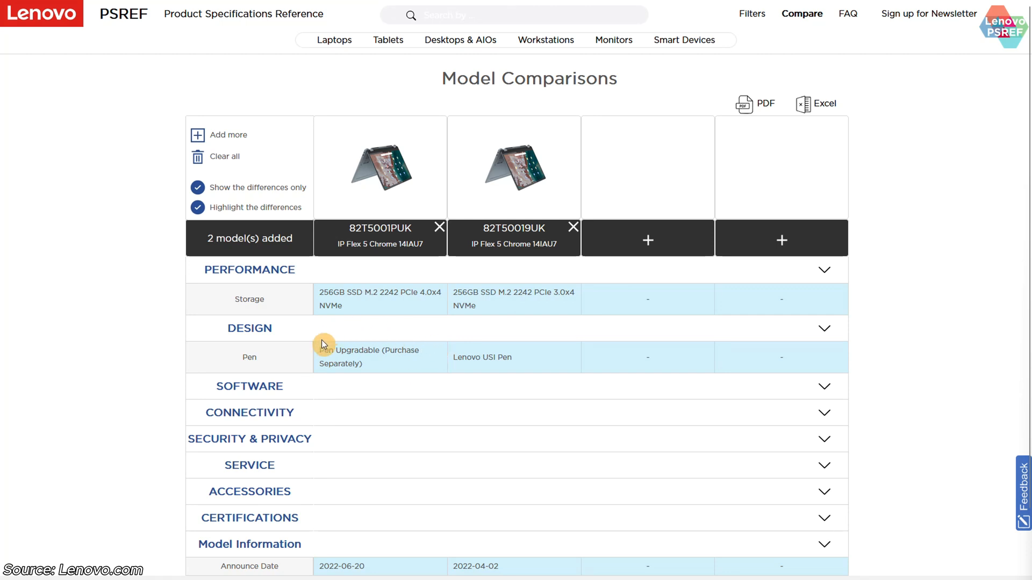
mouse_move(395, 372)
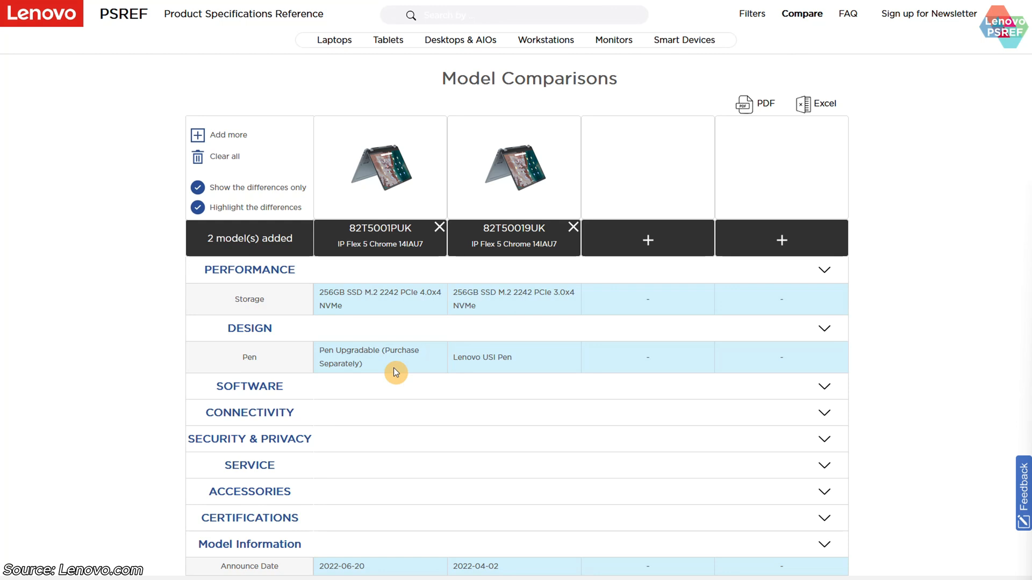
mouse_move(398, 302)
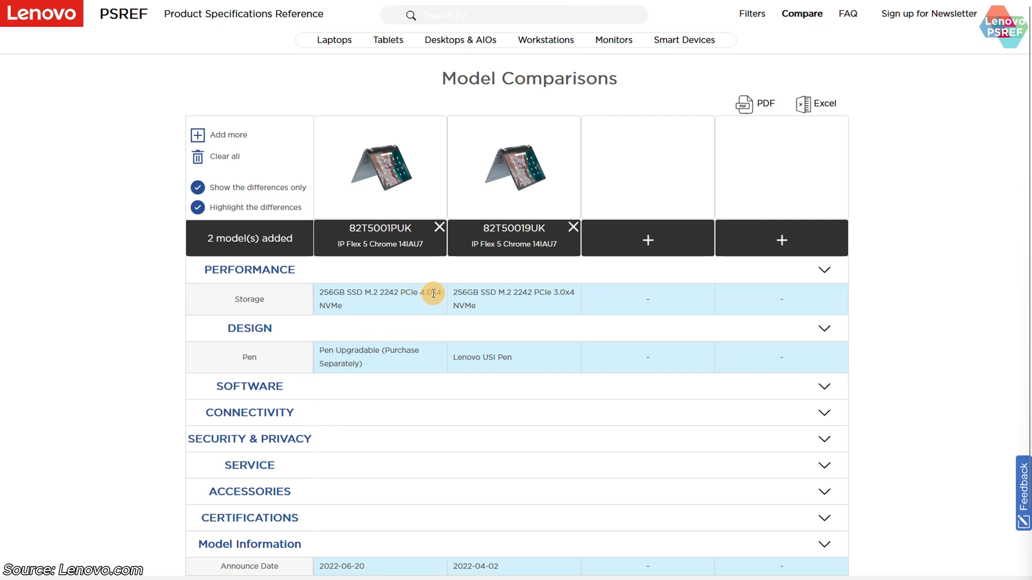
mouse_move(398, 302)
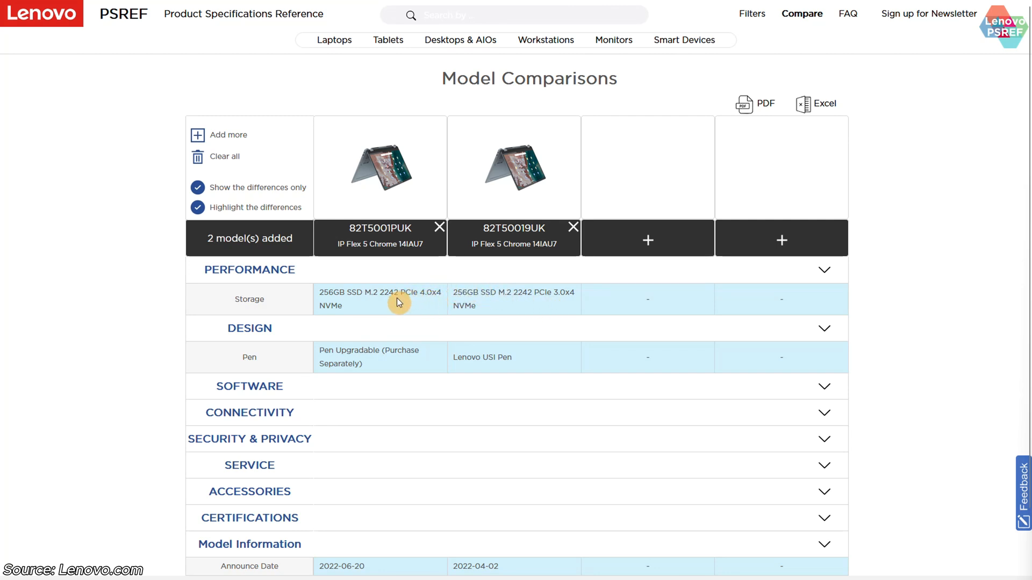
mouse_move(461, 346)
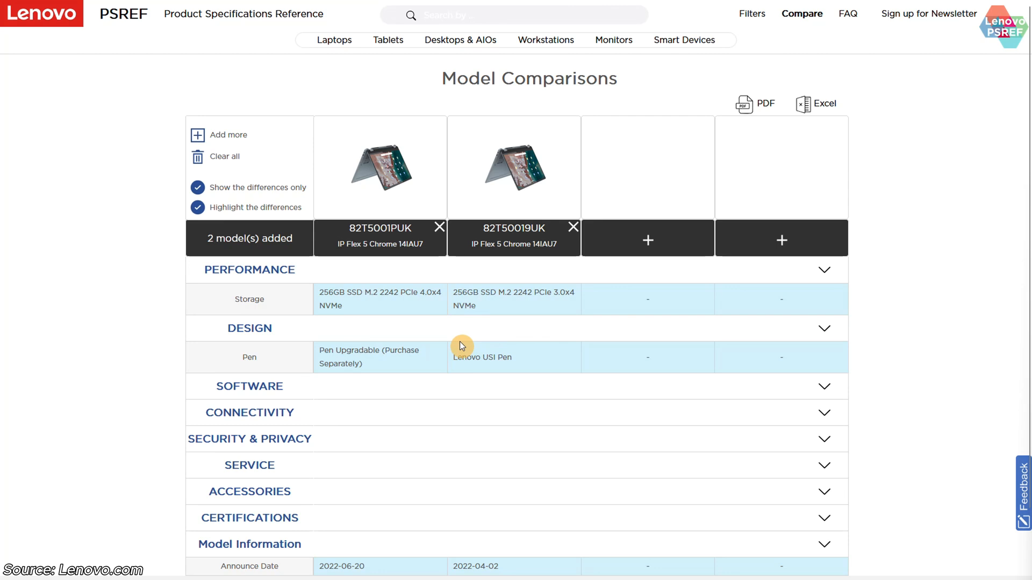
mouse_move(450, 338)
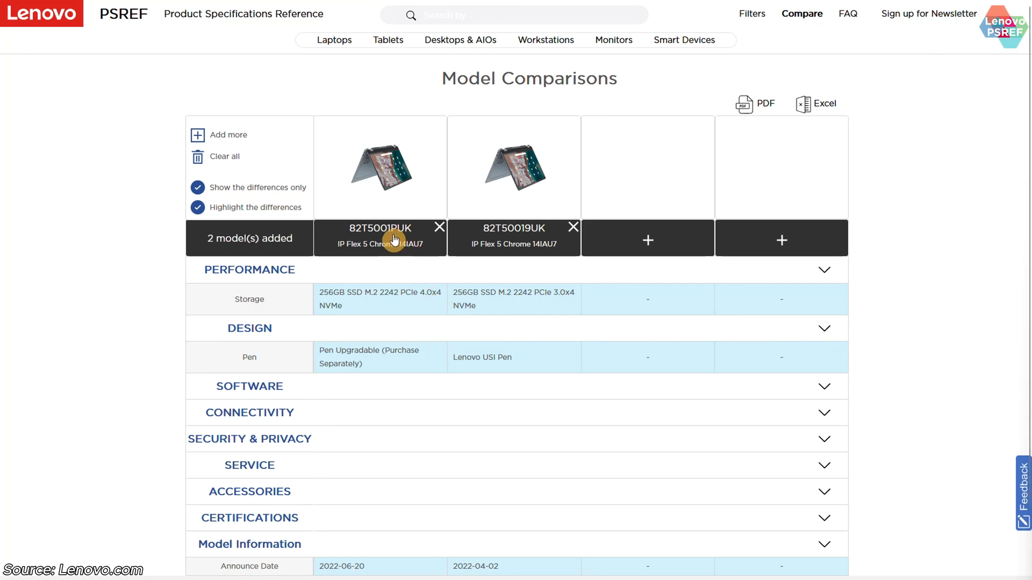
mouse_move(410, 241)
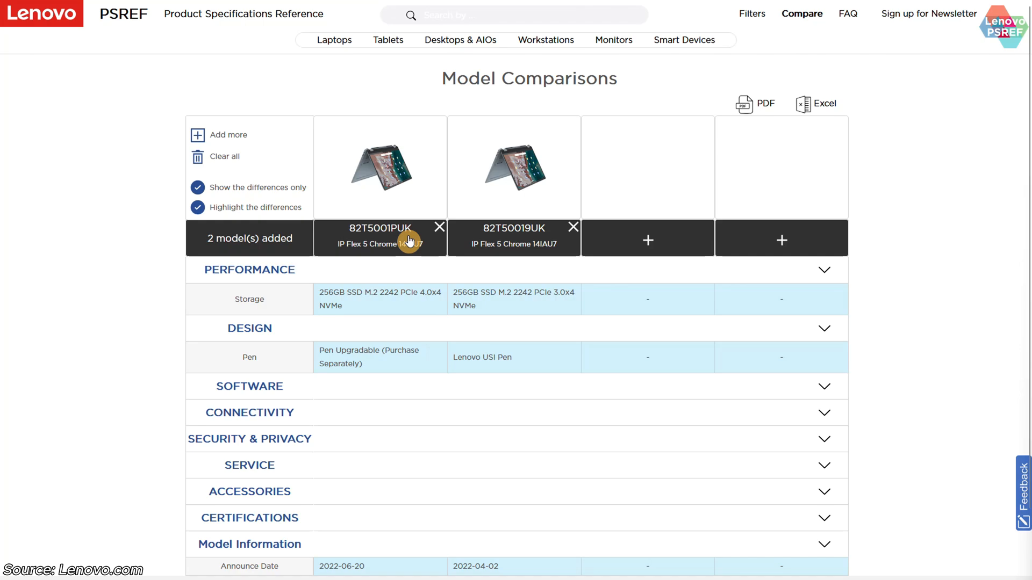